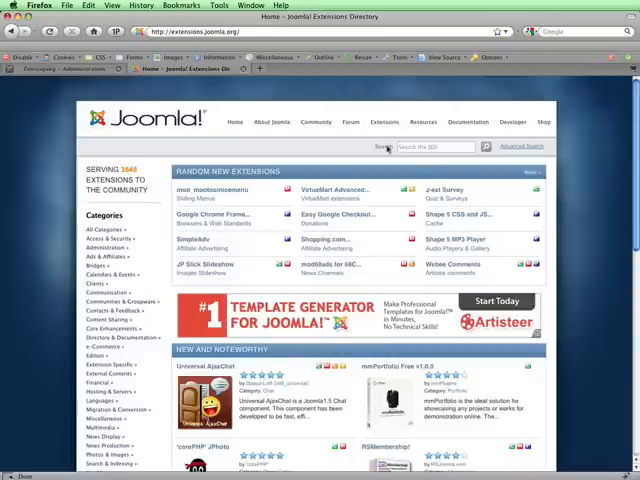
Step: Search the Extensions Directory for 'Update Manager' and open the Update Manager for Joomla! listing
{"action": "type", "text": "Update Manager"}
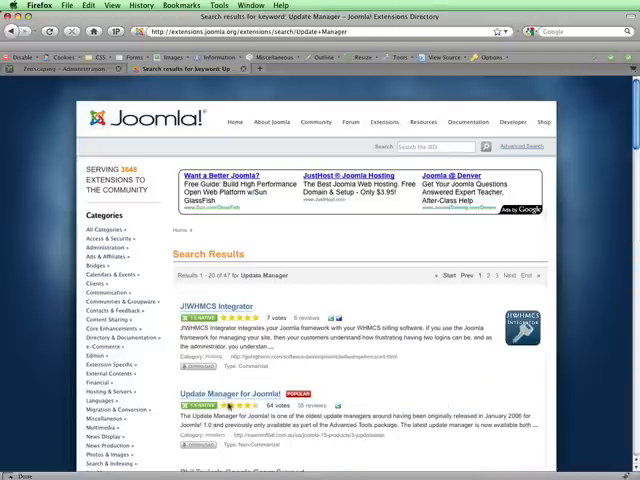
{"action": "left_click", "coordinate": [221, 390]}
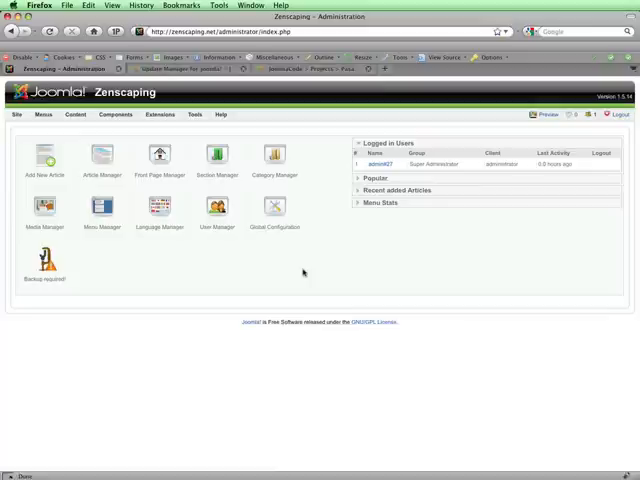
{"action": "mouse_move", "coordinate": [160, 114]}
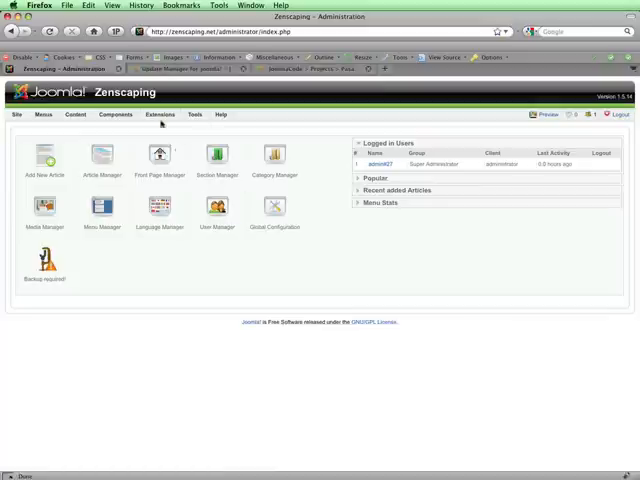
Step: Install the Update Manager package from Extensions > Install/Uninstall
{"action": "left_click", "coordinate": [160, 114]}
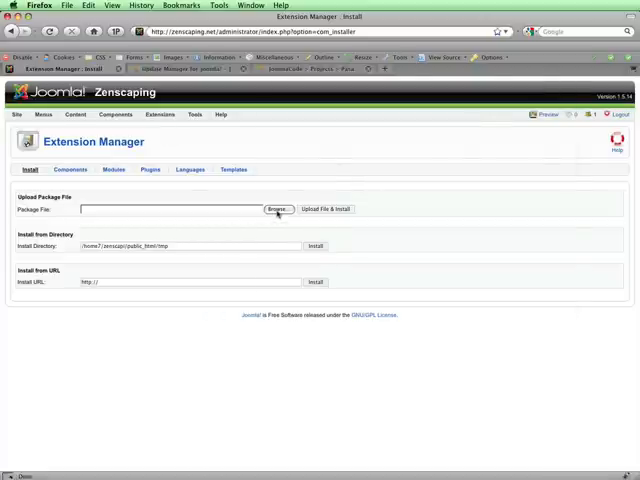
{"action": "left_click", "coordinate": [279, 208]}
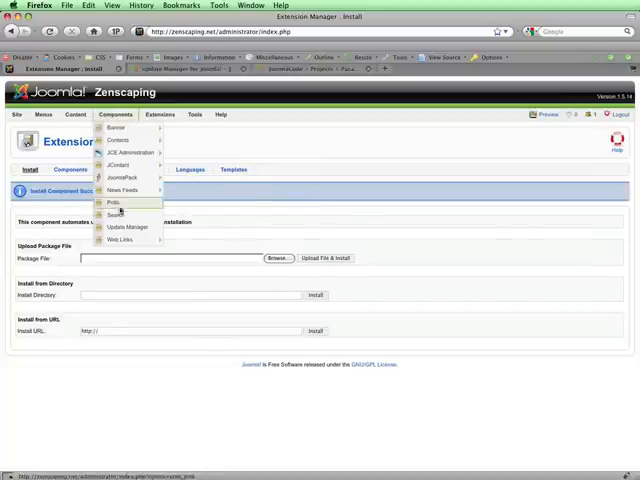
Step: Set Update Manager's Extraction Method to 1.5 Default Extractor and save the parameters
{"action": "left_click", "coordinate": [124, 227]}
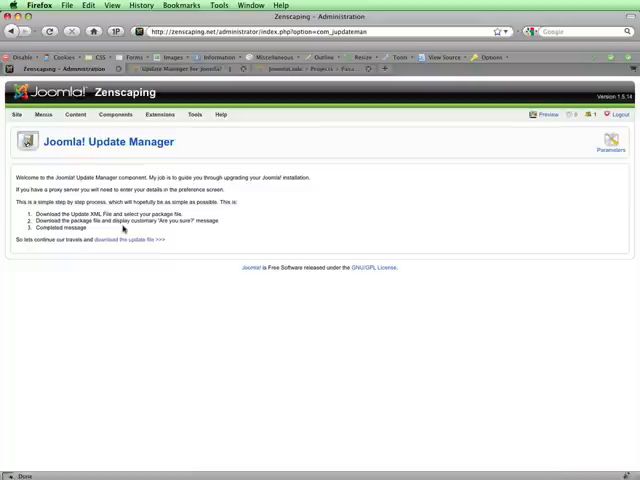
{"action": "mouse_move", "coordinate": [475, 275]}
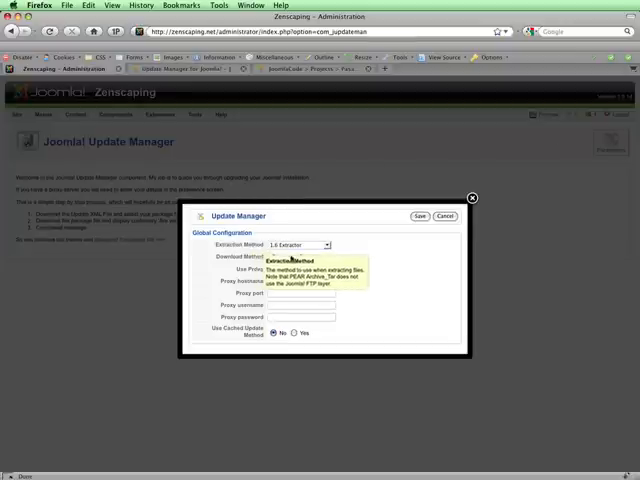
{"action": "left_click", "coordinate": [297, 245]}
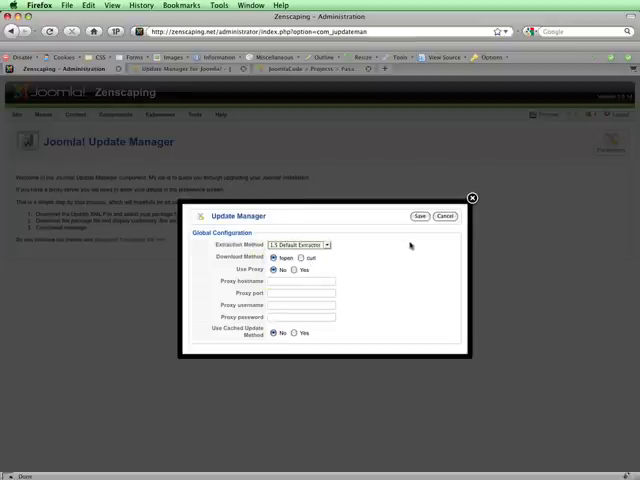
{"action": "left_click", "coordinate": [444, 216]}
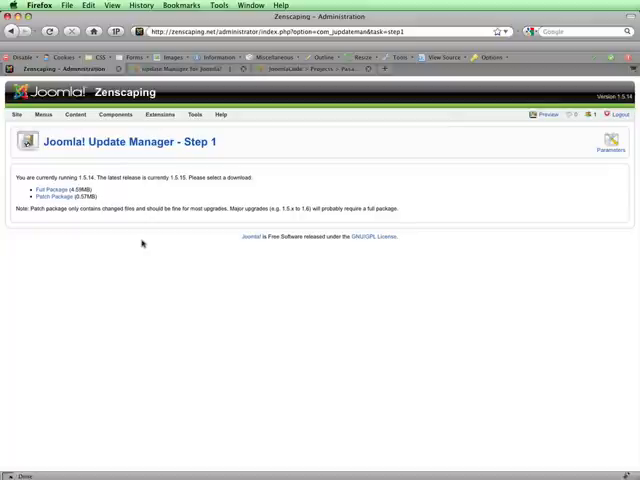
Step: Choose the 1.5.15 Patch Package in Update Manager step 1
{"action": "left_click", "coordinate": [44, 196]}
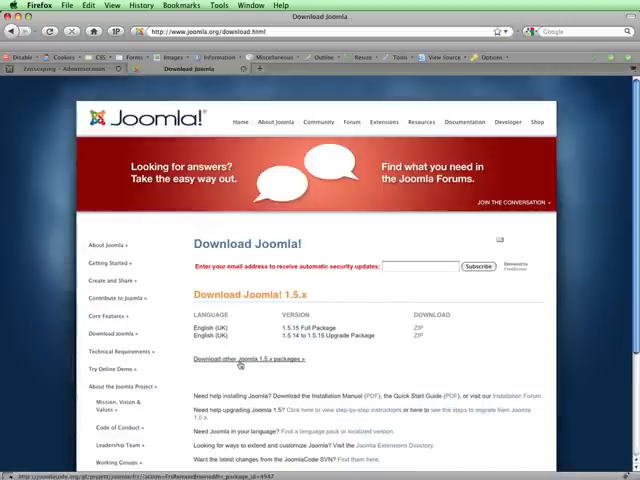
Step: Open the other Joomla 1.5.x packages list to find the 1.5.14-to-1.5.15 patch
{"action": "left_click", "coordinate": [258, 358]}
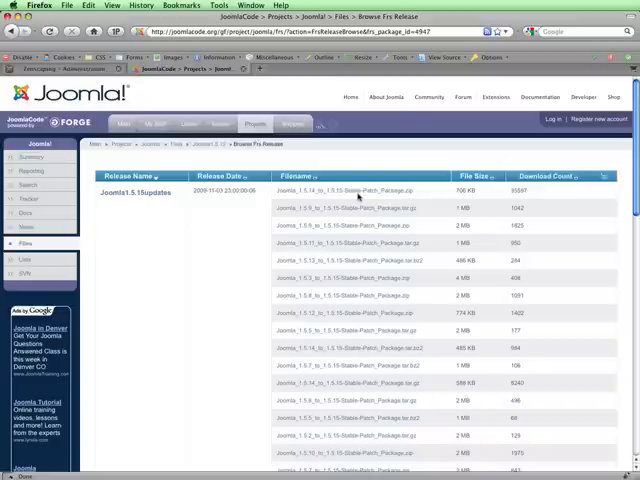
{"action": "mouse_move", "coordinate": [257, 260]}
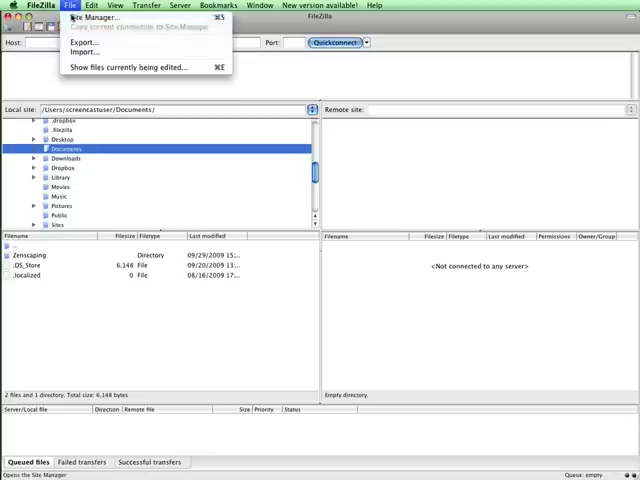
Step: Connect to the saved Zenscaping site and open the public_html folder
{"action": "left_click", "coordinate": [97, 16]}
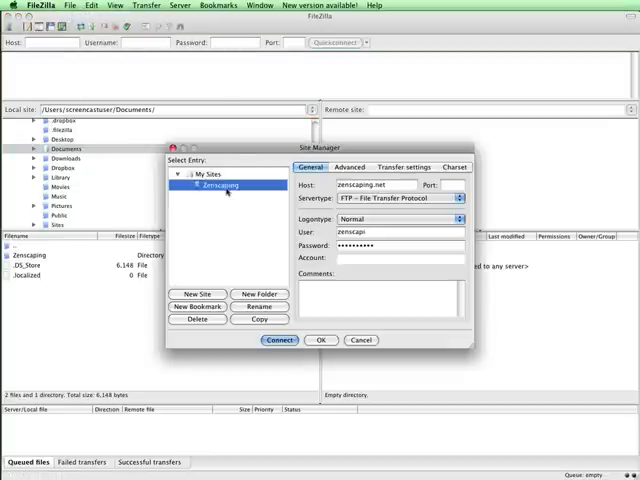
{"action": "left_click", "coordinate": [279, 340]}
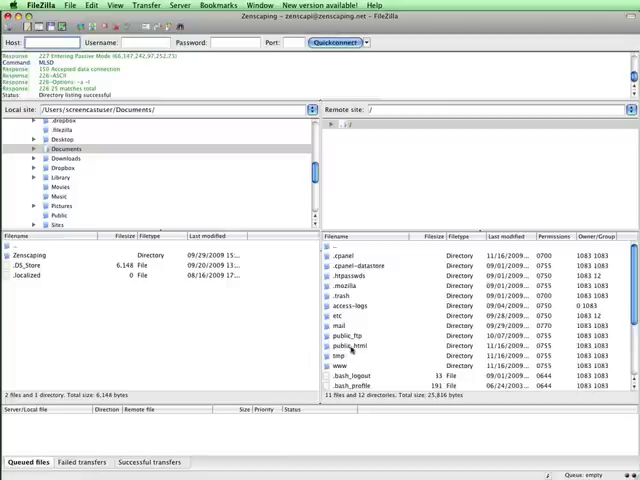
{"action": "double_click", "coordinate": [351, 345]}
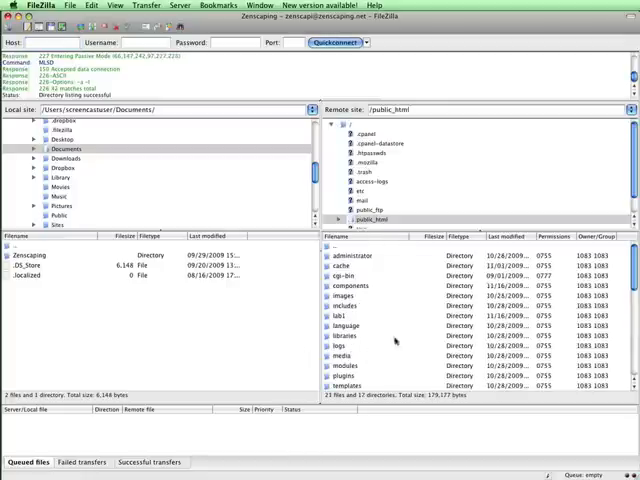
{"action": "mouse_move", "coordinate": [407, 372]}
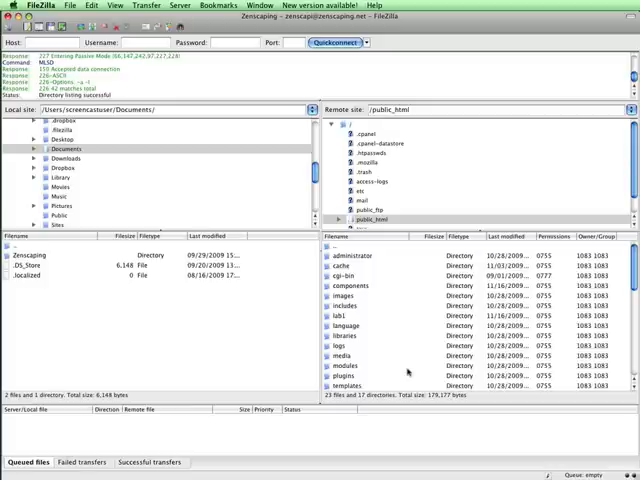
Step: Upload the local patch package files to public_html, always overwriting existing files
{"action": "left_click", "coordinate": [65, 147]}
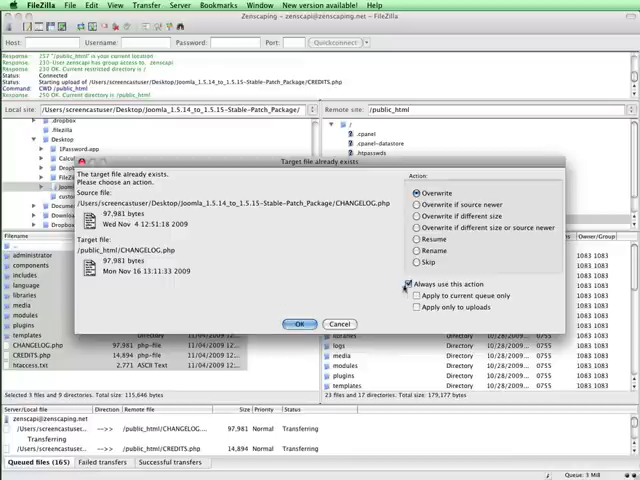
{"action": "left_click", "coordinate": [299, 323]}
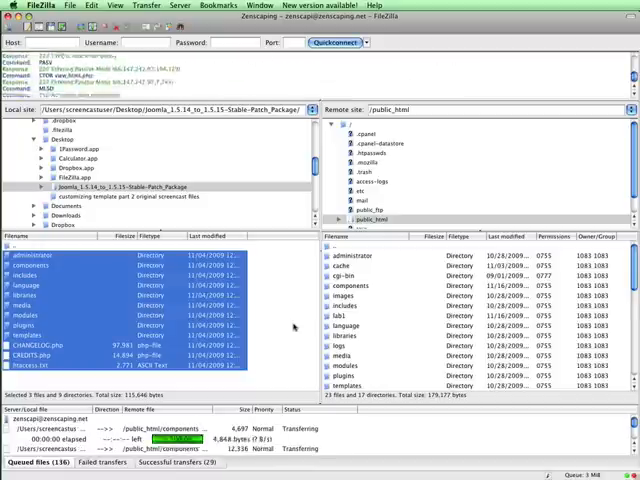